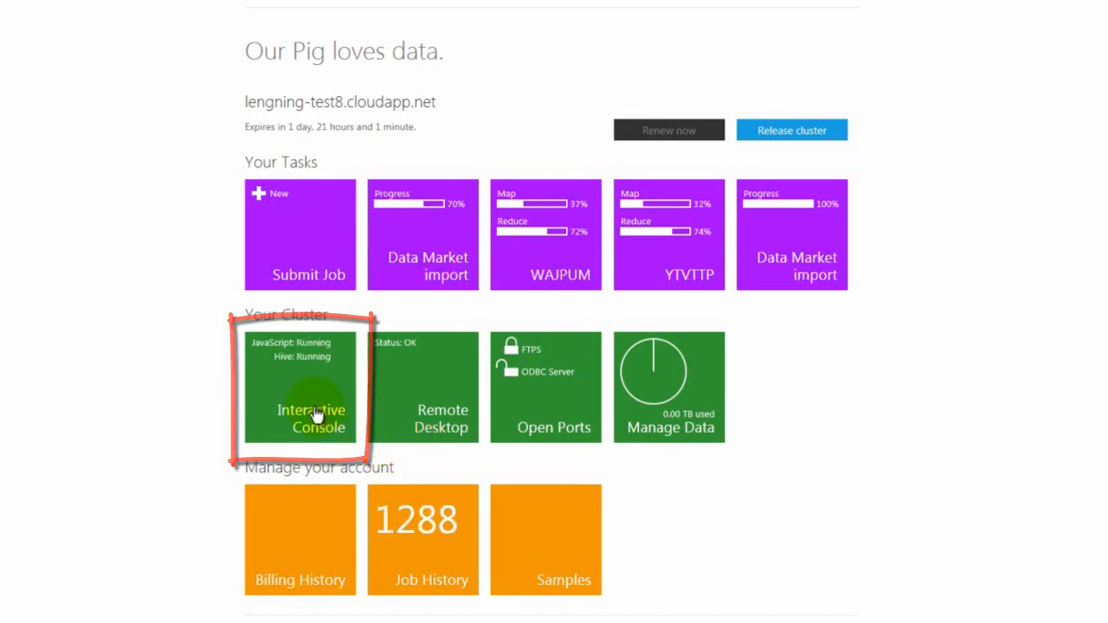
Open the Interactive Console from the cluster dashboard.
left_click(301, 387)
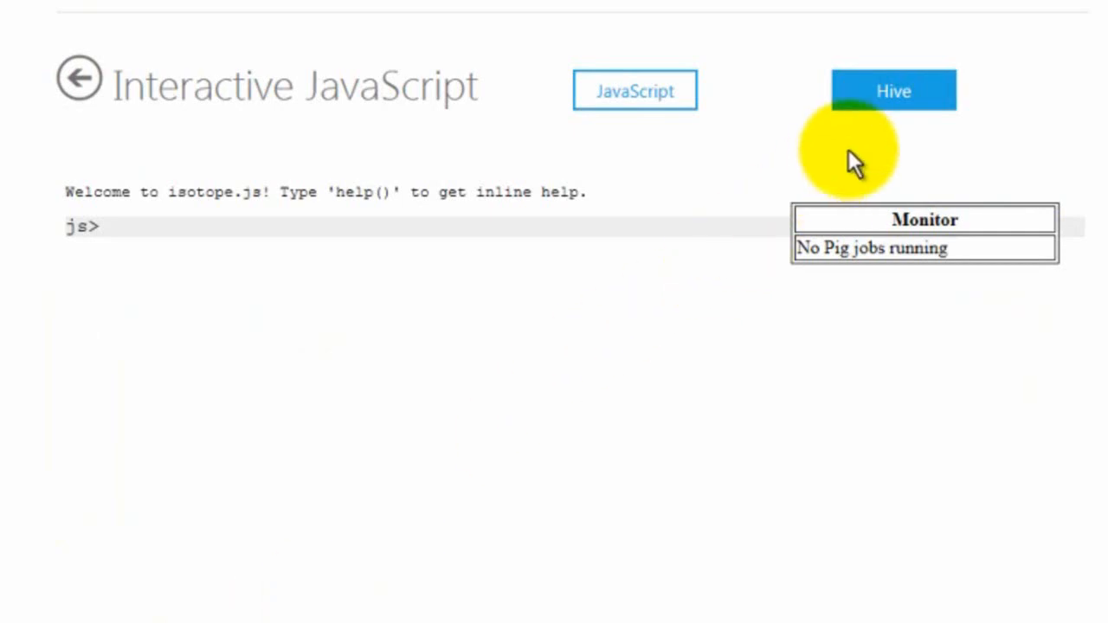
In the Hive console, run 'show tables;' to list hivesampletable and maxquerydwelltime.
left_click(894, 90)
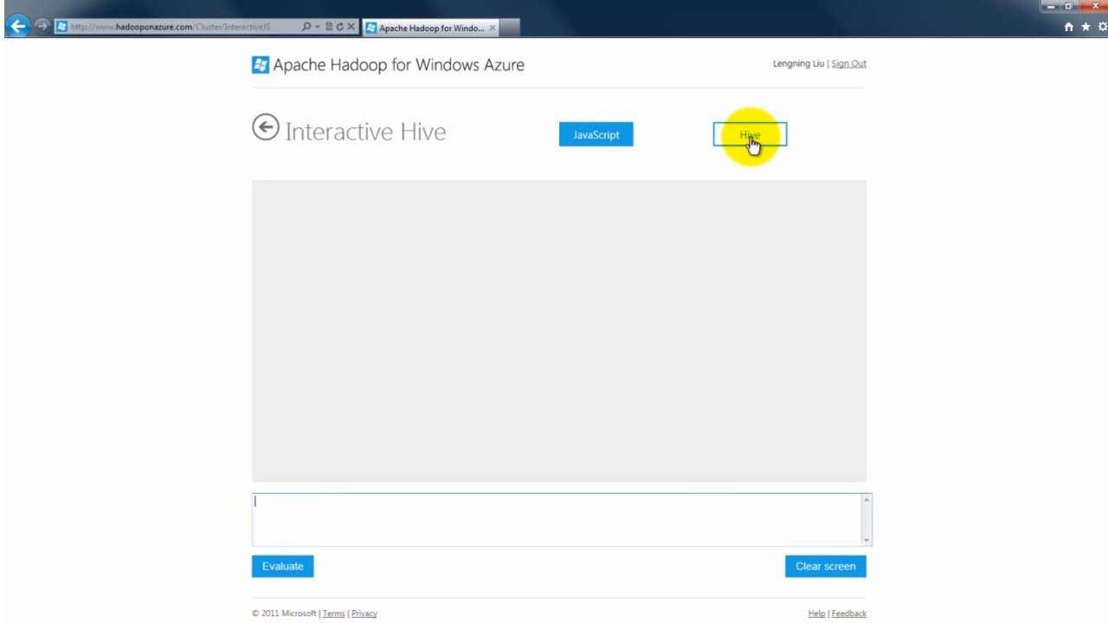
mouse_move(340, 514)
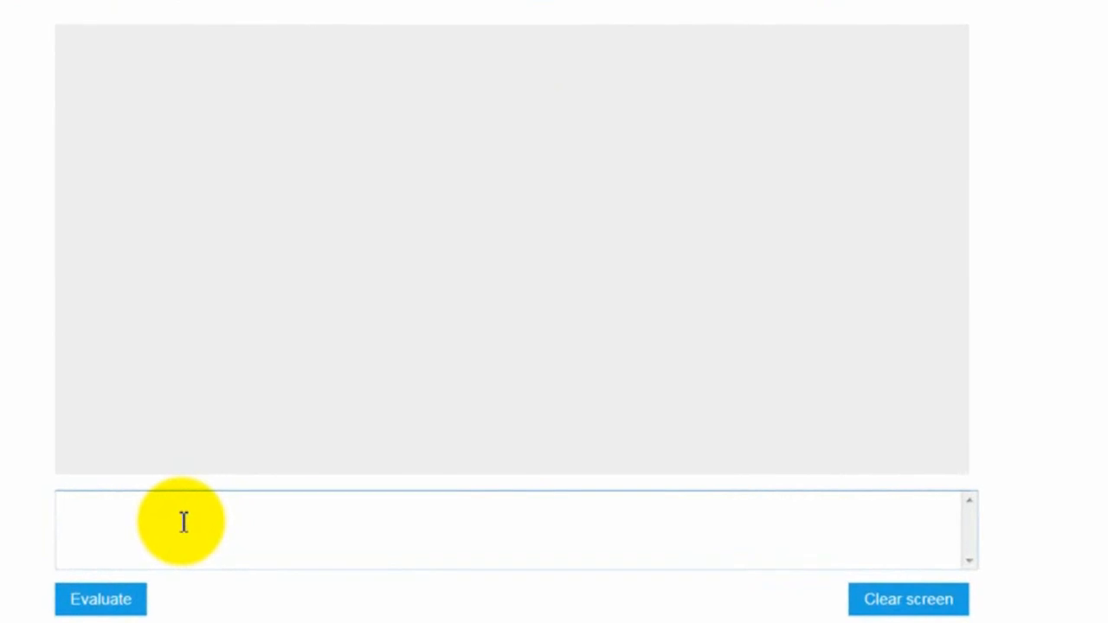
type("show tables;")
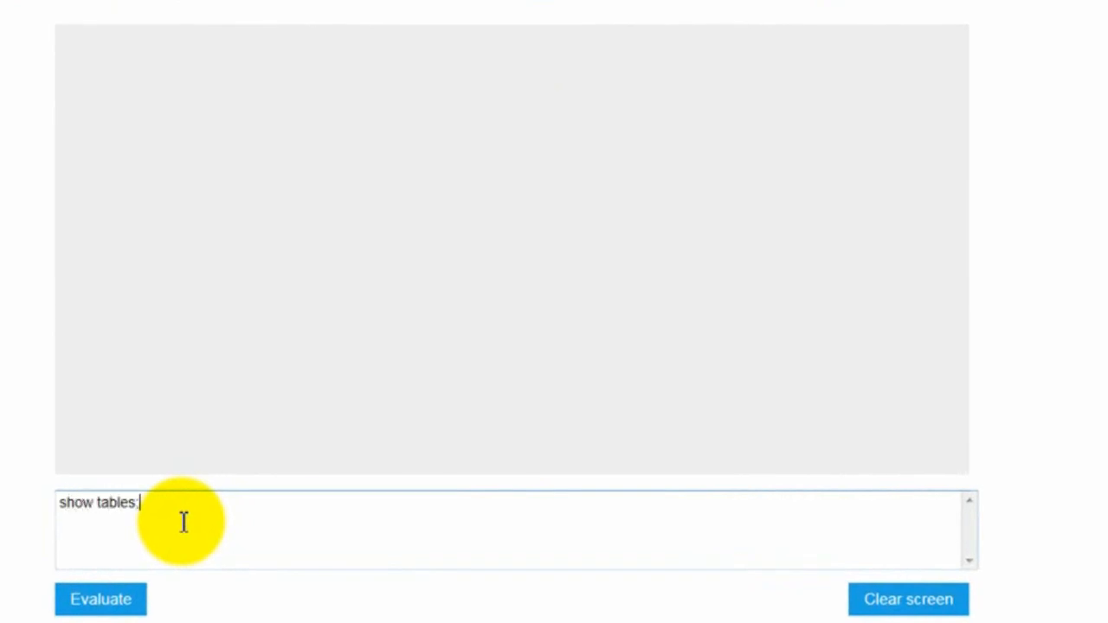
left_click(100, 599)
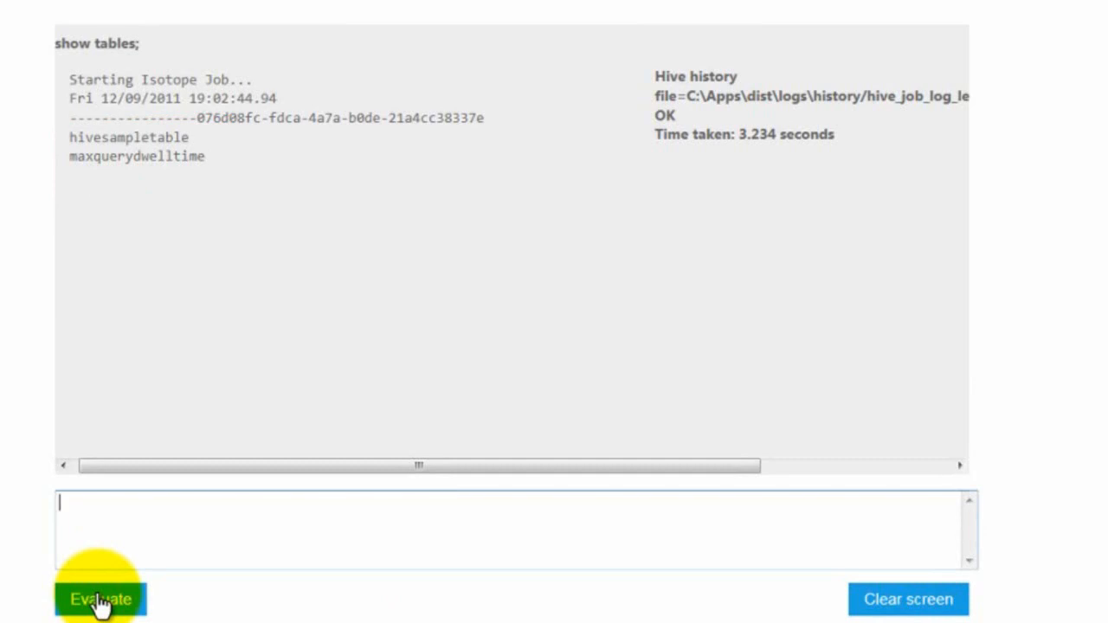
Run 'describe hivesampletable;' to show its columns, including devicemodel and querydwelltime.
type("describe hivesamp")
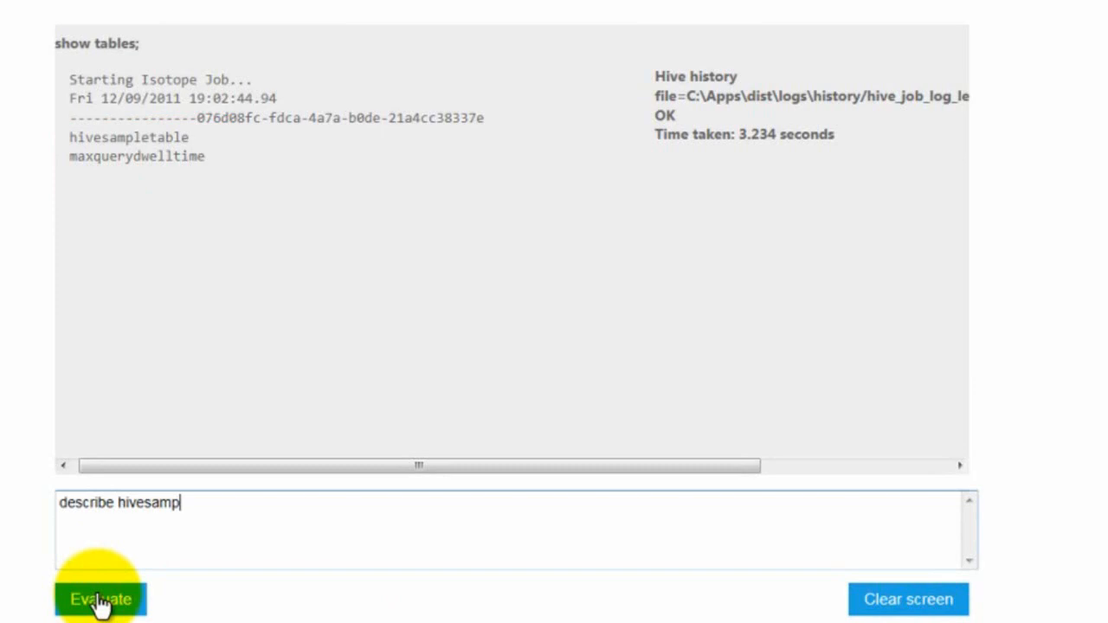
type("letable;")
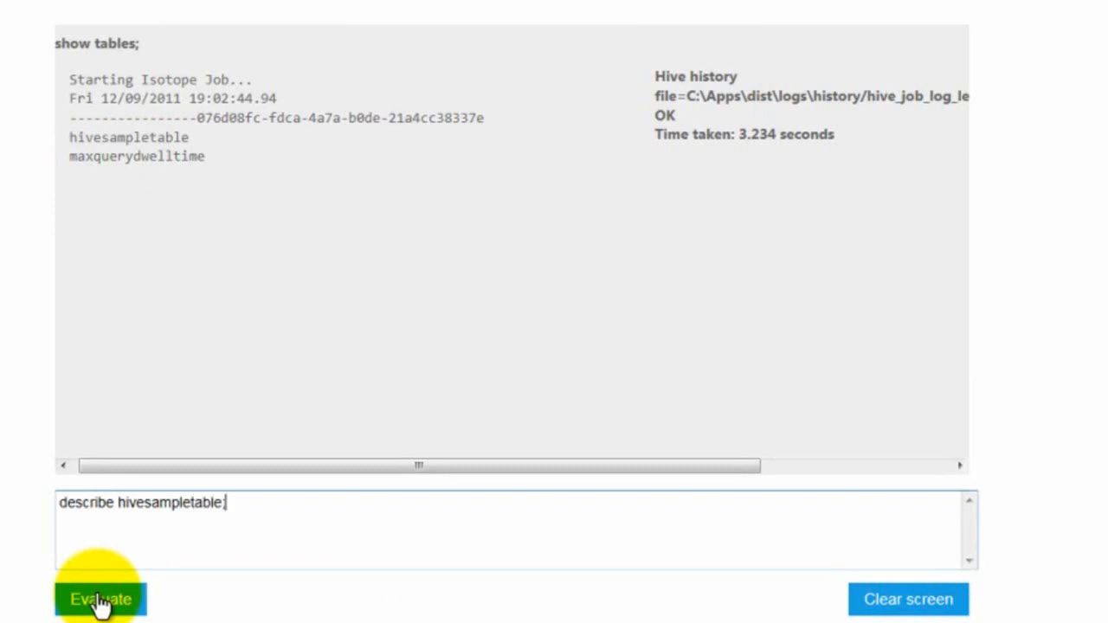
left_click(100, 599)
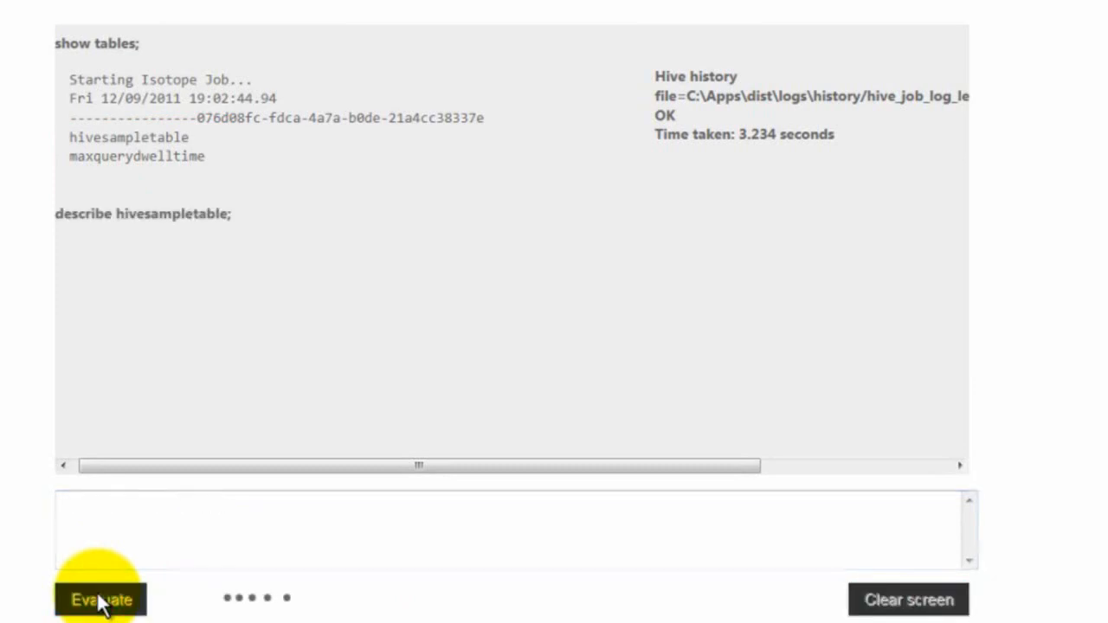
left_click(101, 599)
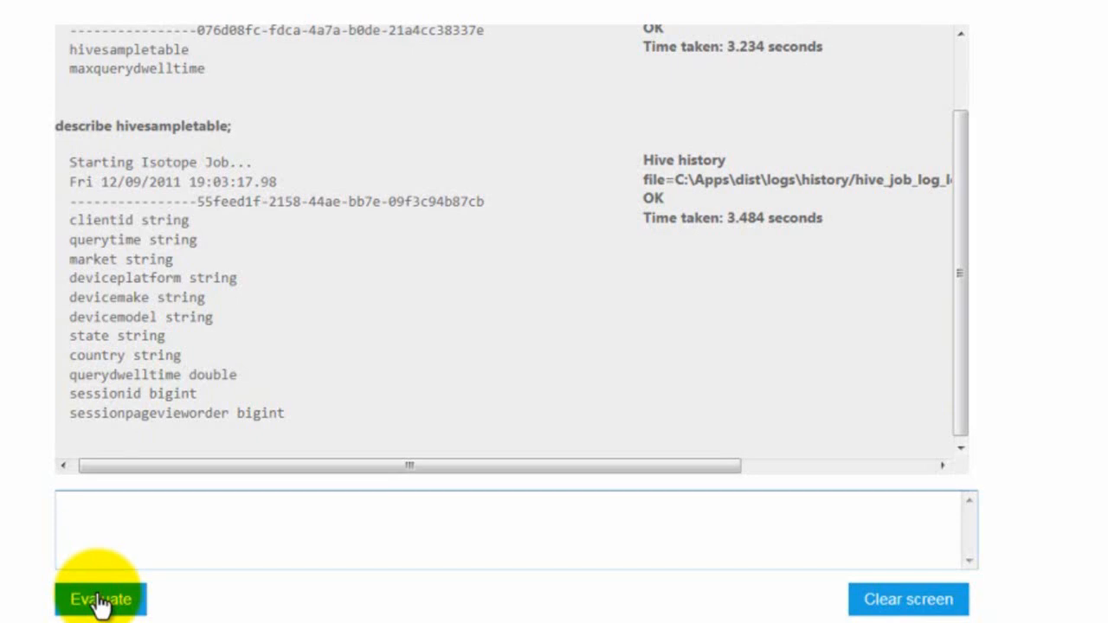
Write the query selecting devicemodel and sum(querydwelltime) as totaldwelltime from hivesampletable grouped by devicemodel.
type("select")
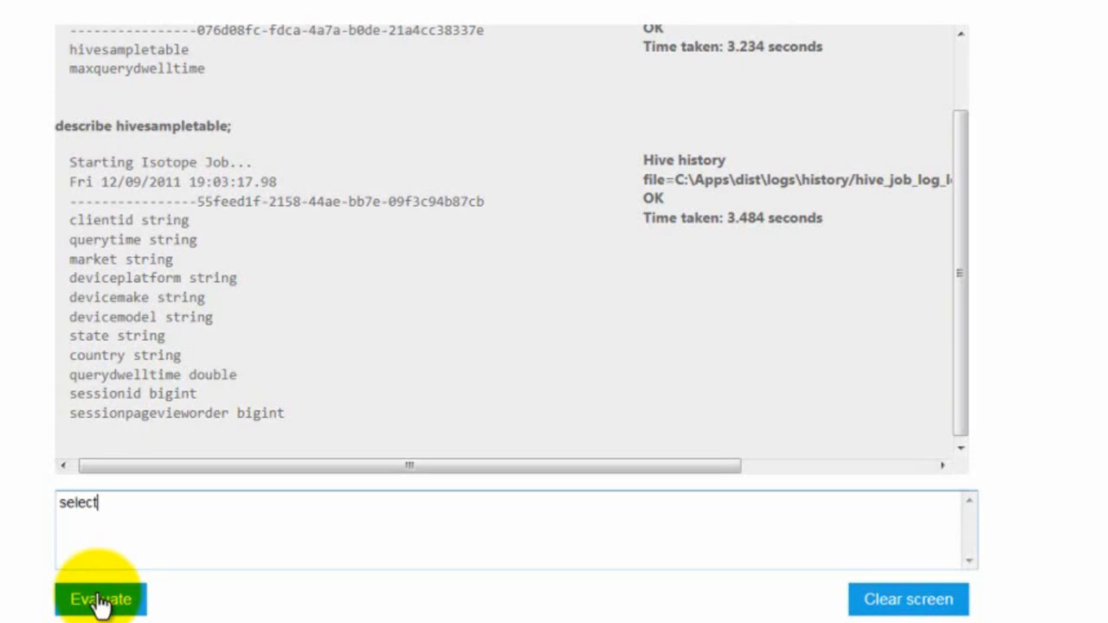
type("devicemodel, SUM(querydw")
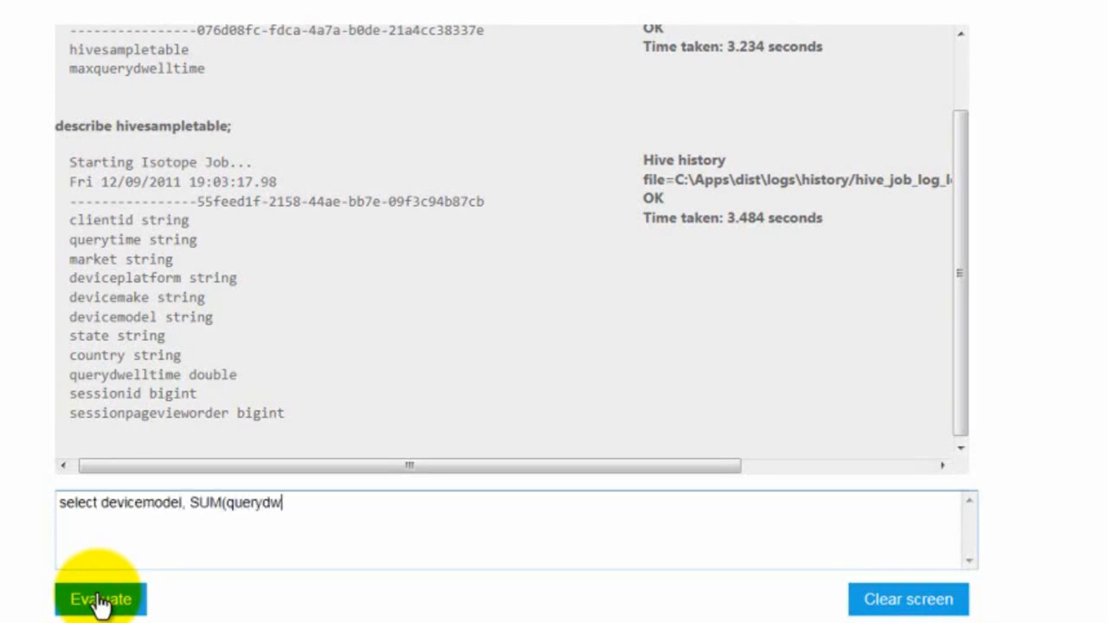
type("elltime) as tot")
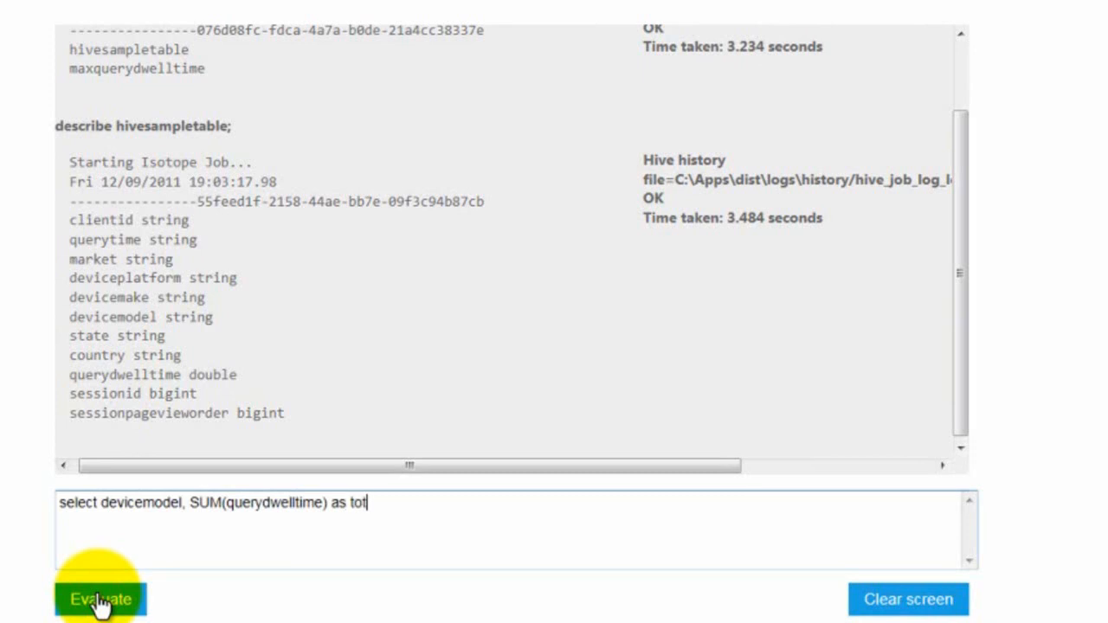
type("aldwelltime")
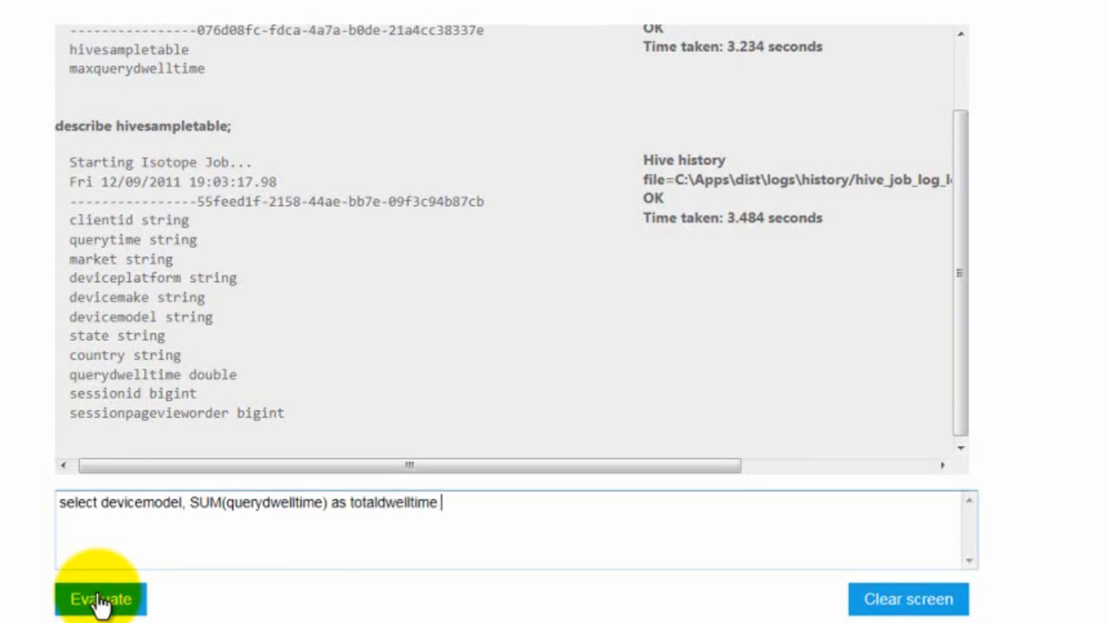
type("from hive")
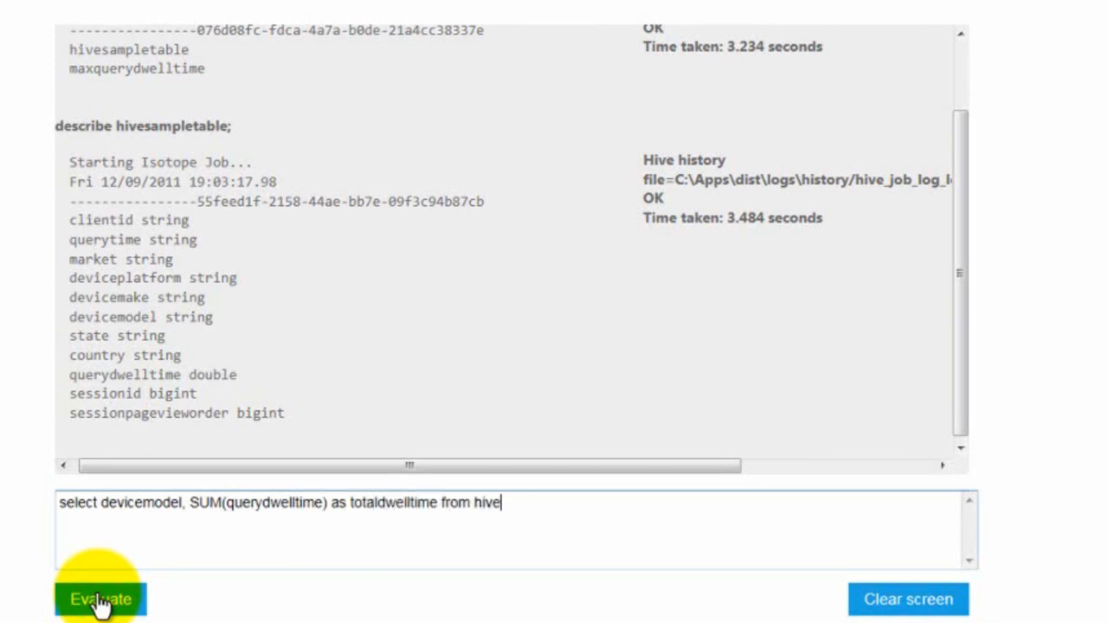
type("sampletable")
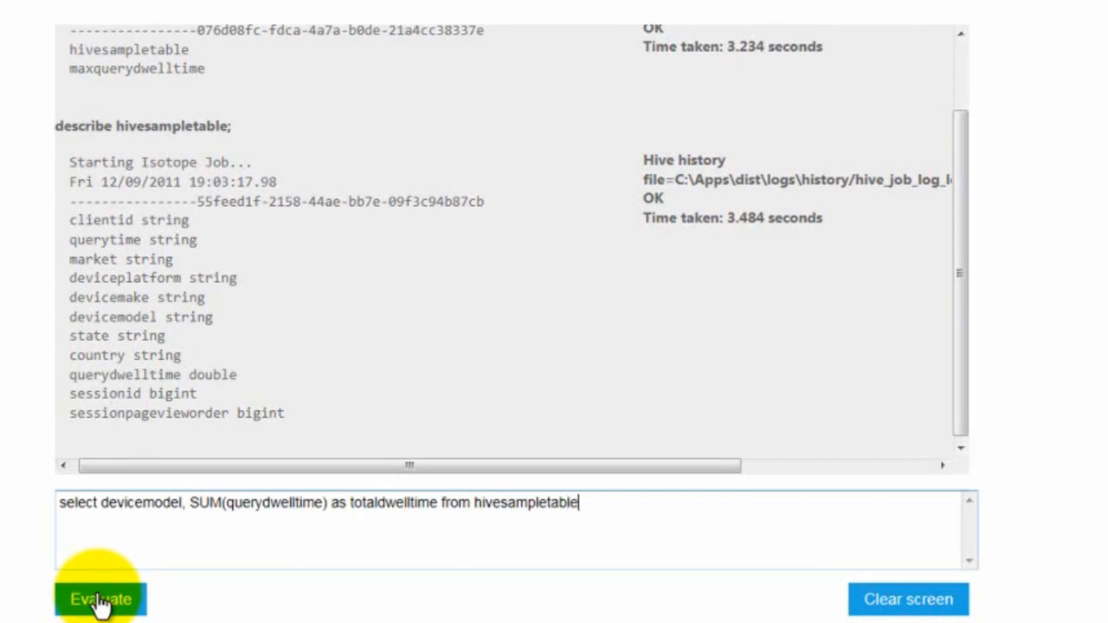
type("group by d")
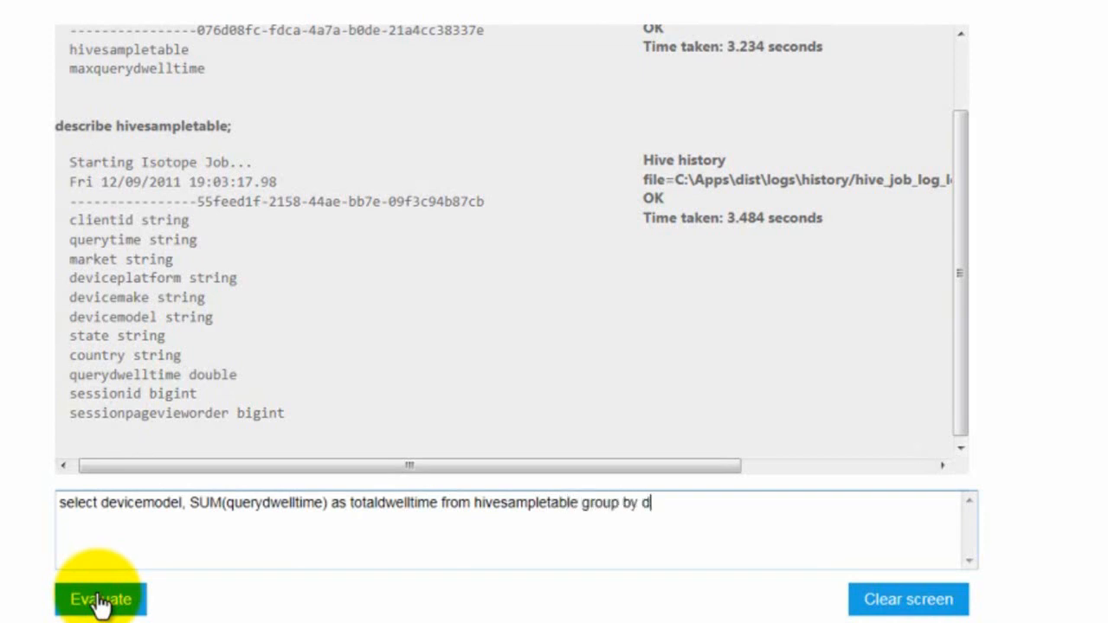
type("evicemodel or")
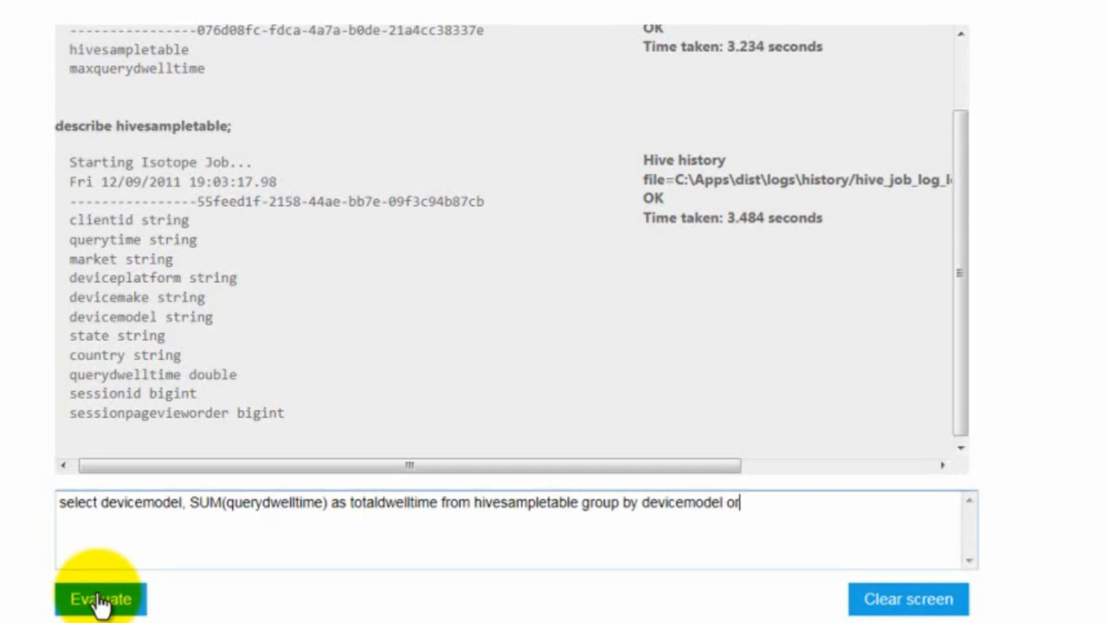
type("der by")
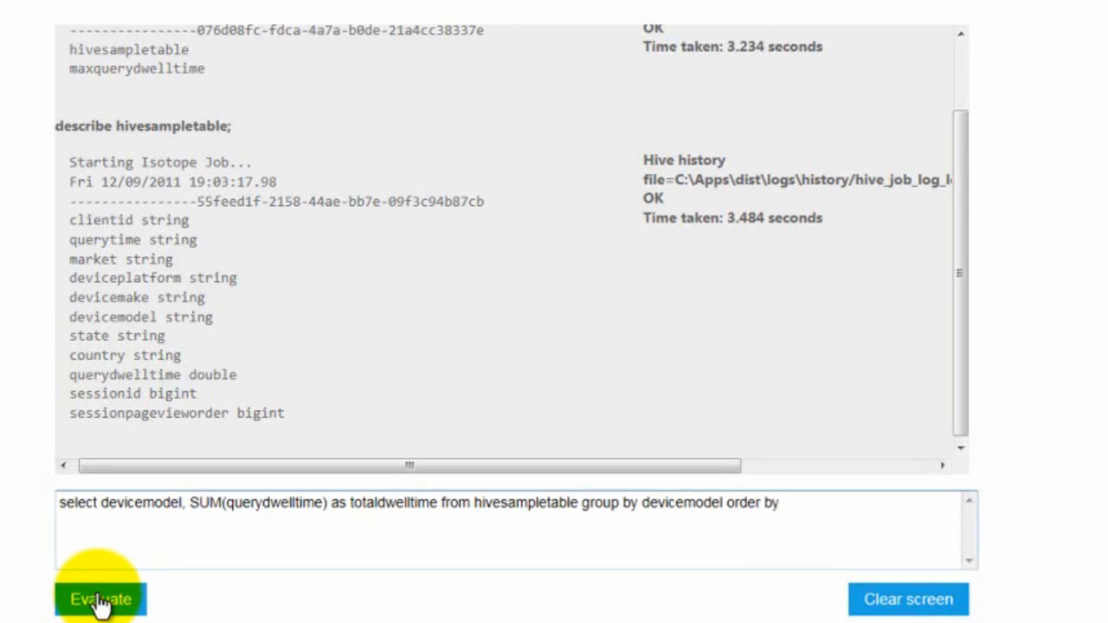
Finish with 'order by totaldwelltime DESC limit 10;' and submit the query.
type("totaldwel")
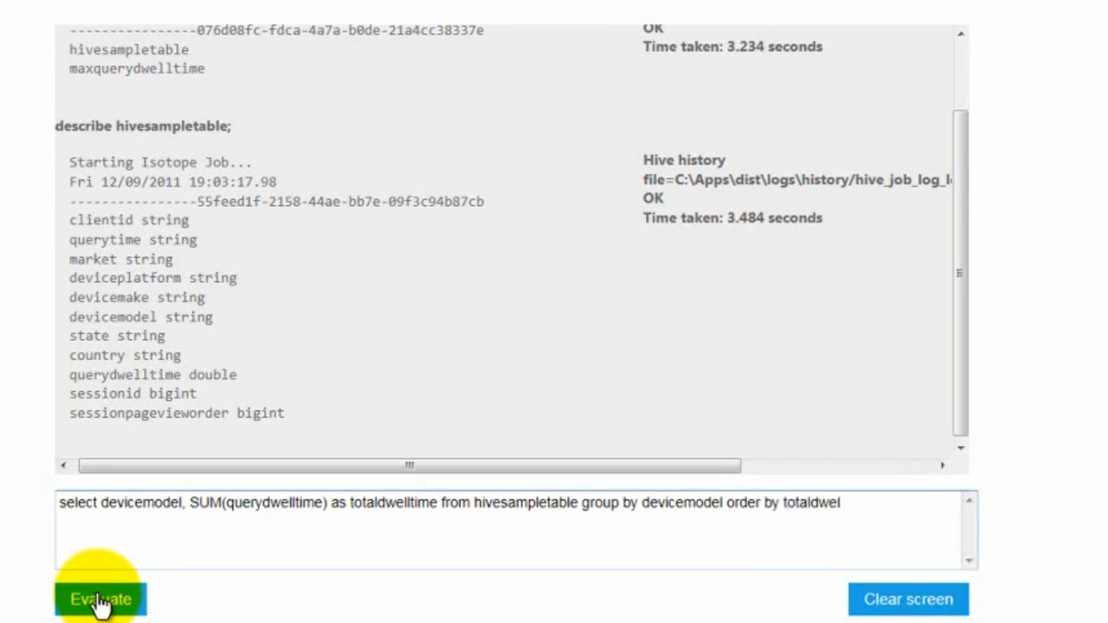
type("DE")
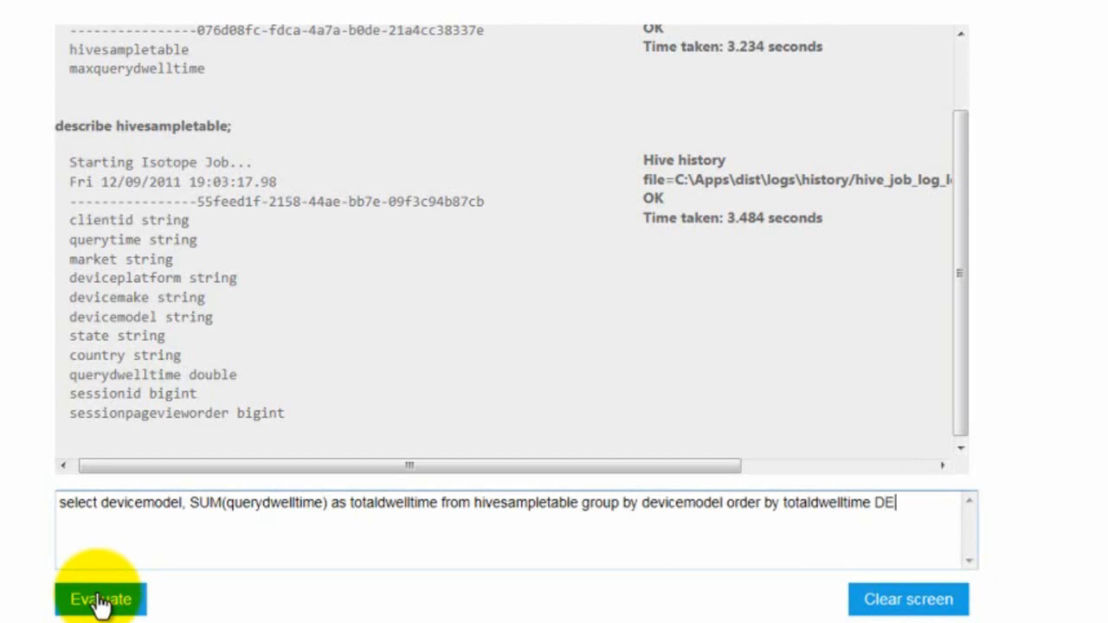
type("SC")
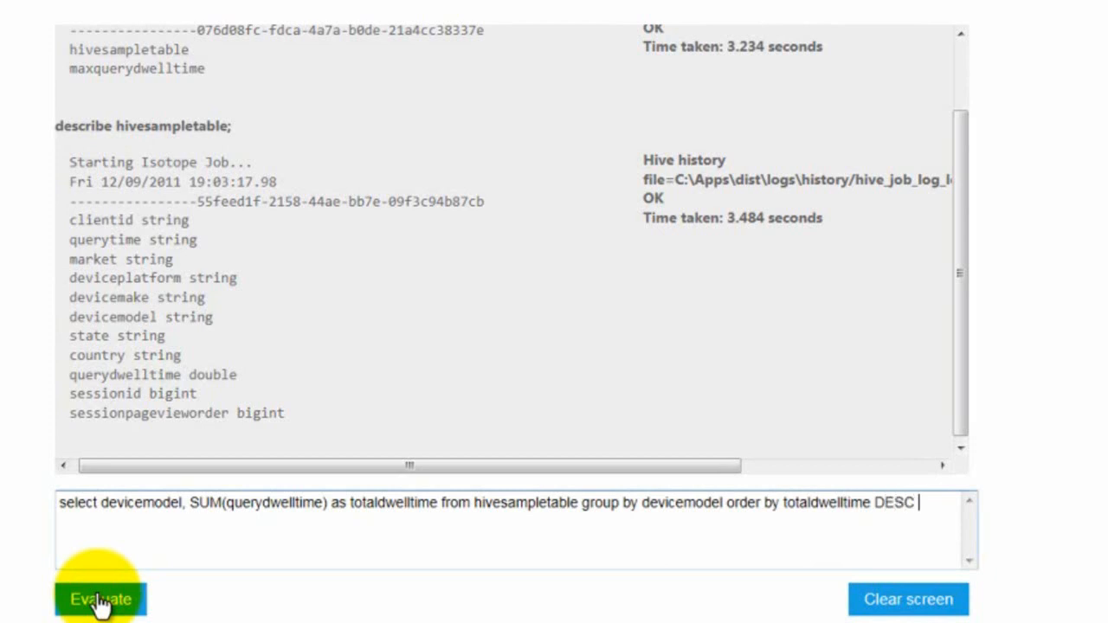
type("limit")
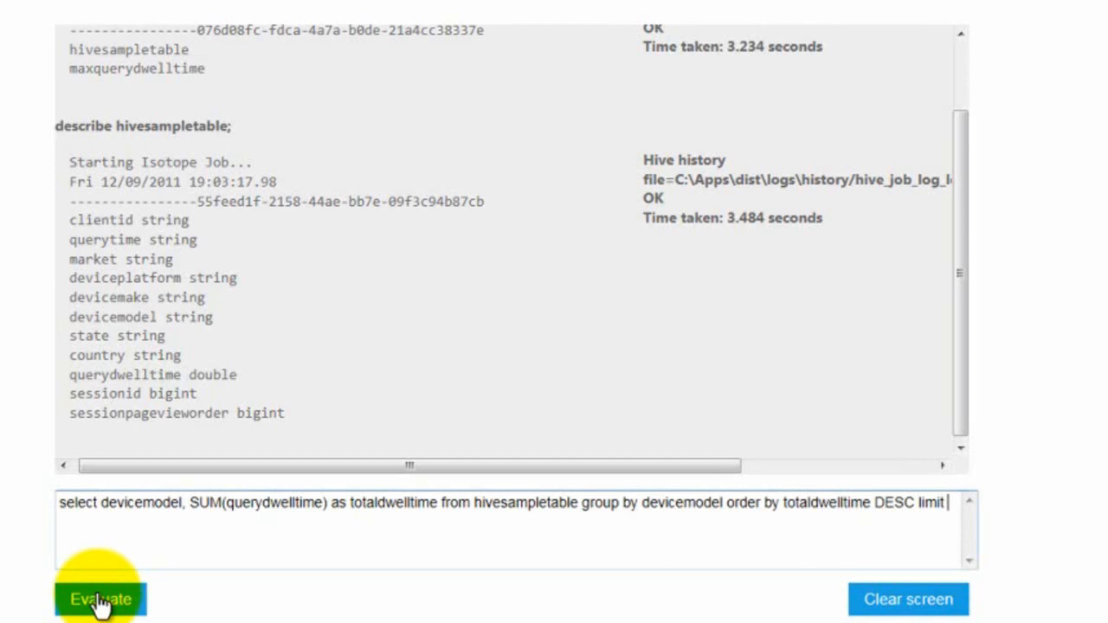
type("10;")
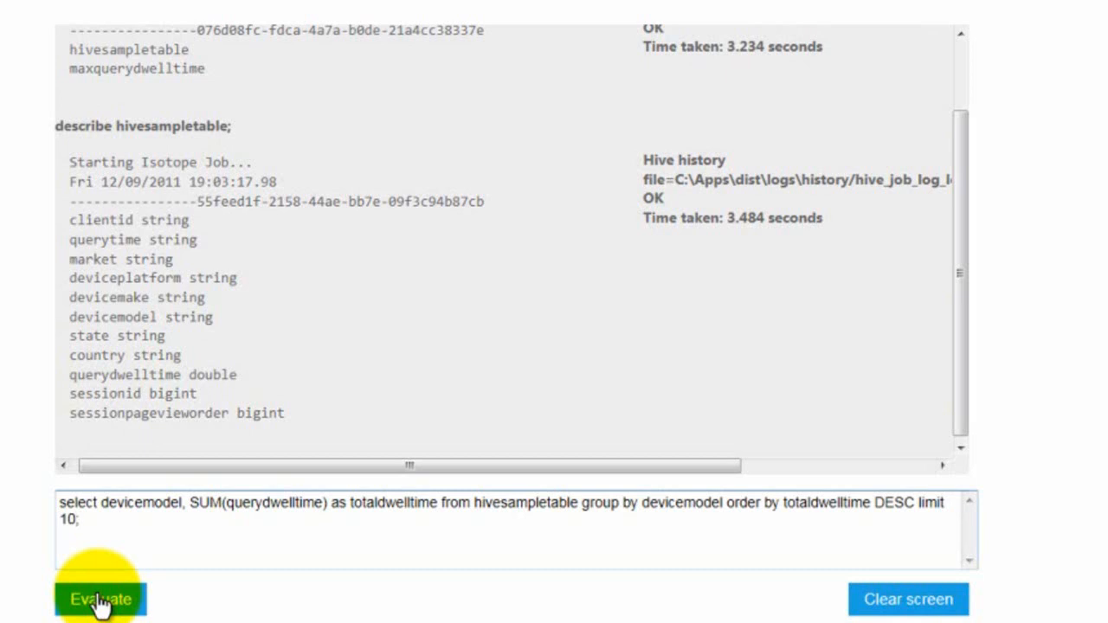
left_click(100, 599)
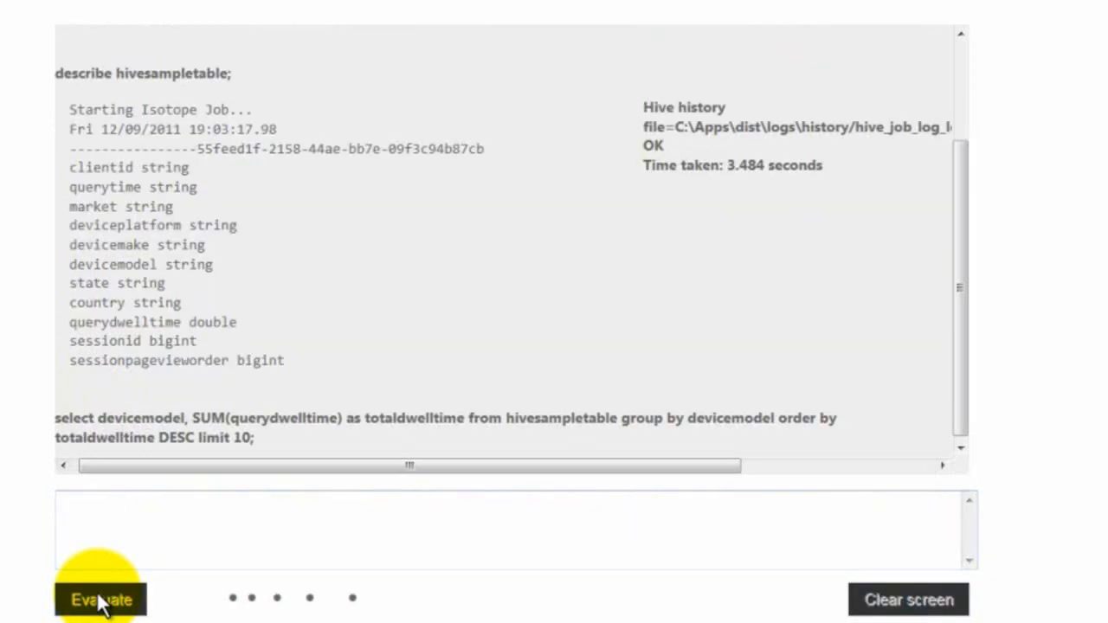
left_click(100, 599)
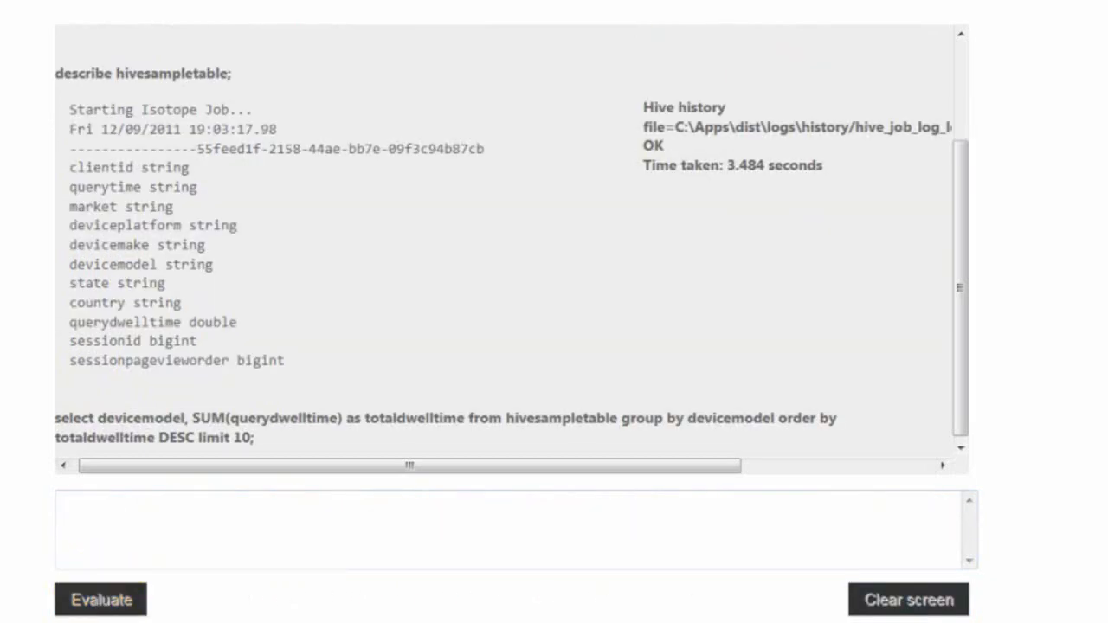
left_click(100, 599)
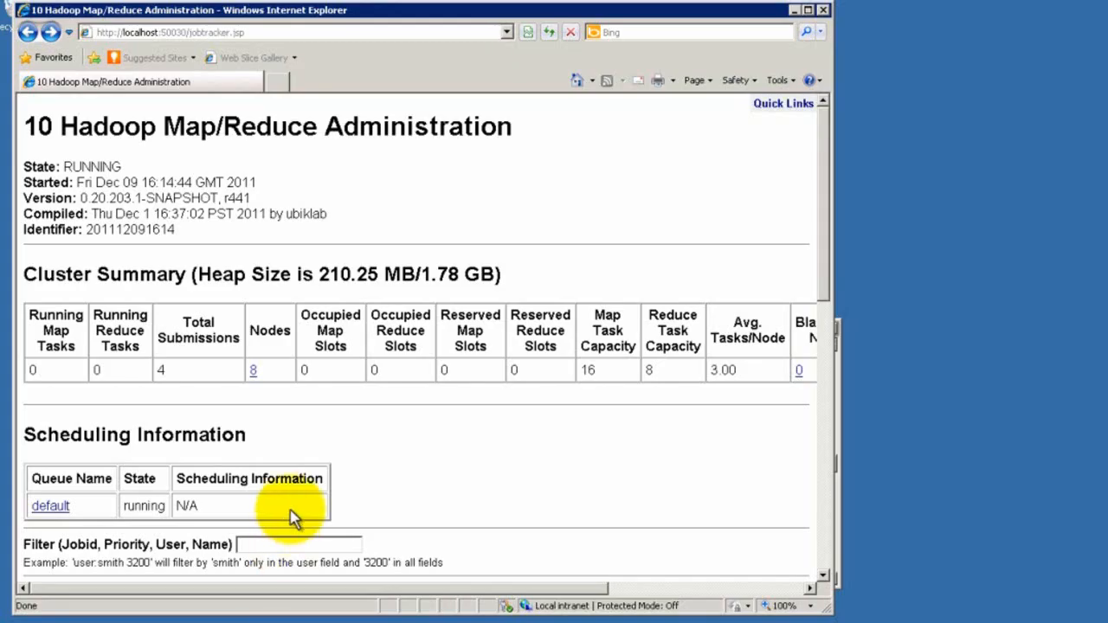
mouse_move(384, 412)
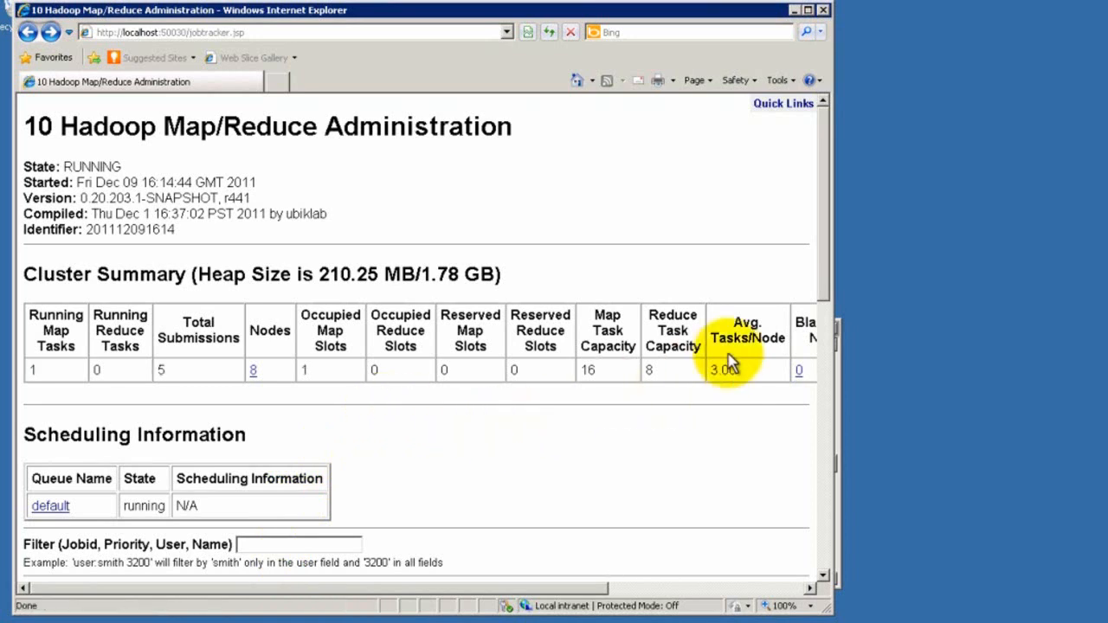
Scroll the JobTracker page to the Running Jobs and Completed Jobs sections.
scroll("down", 3)
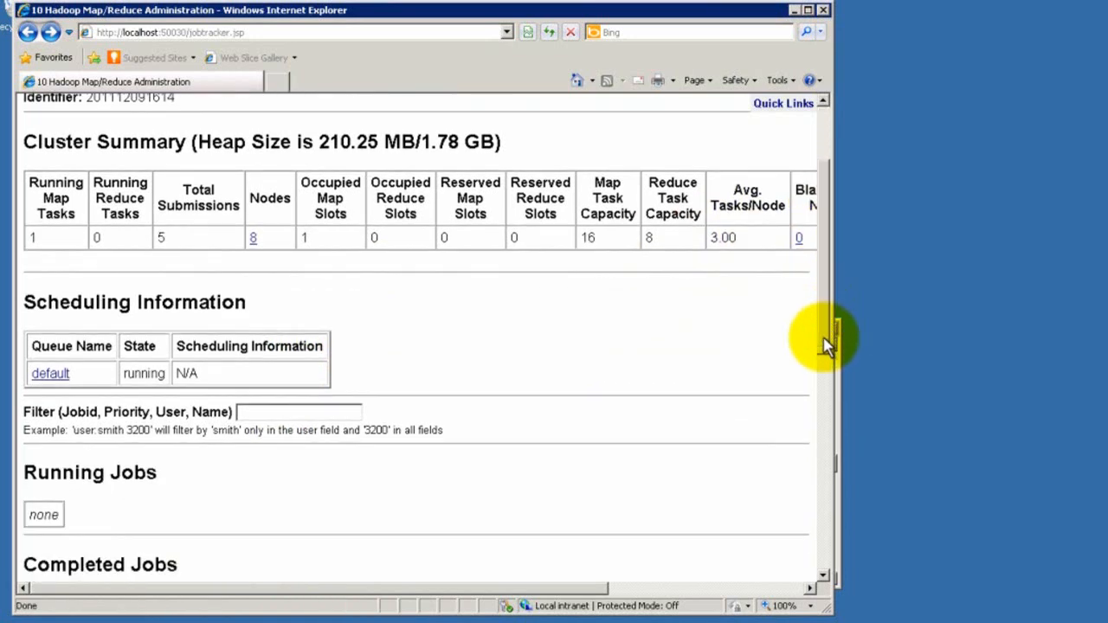
scroll("down", 3)
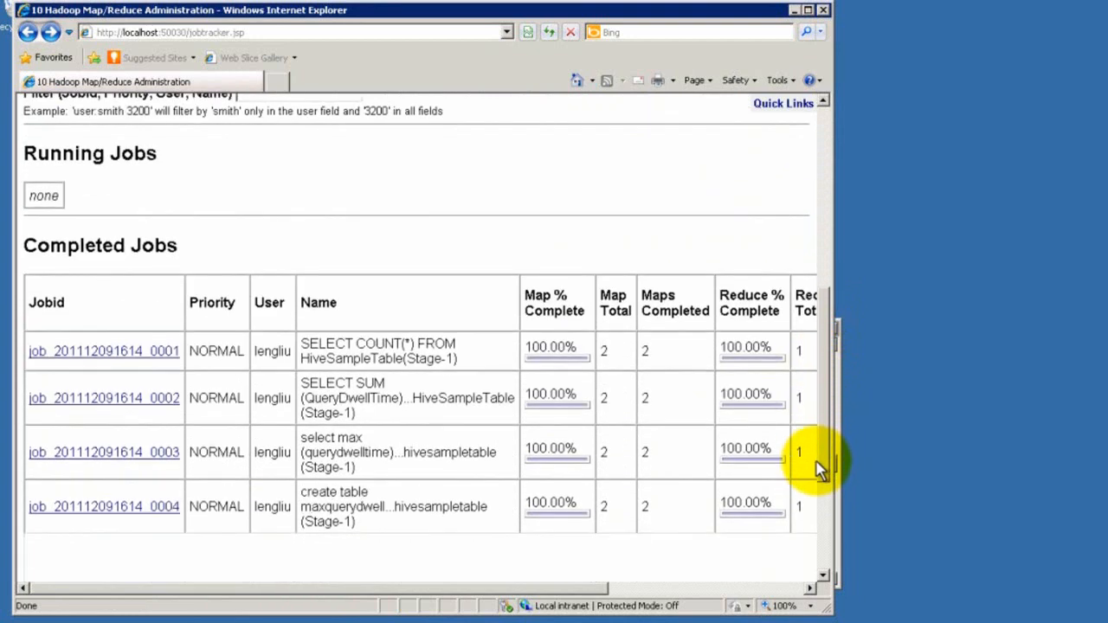
scroll("up", 3)
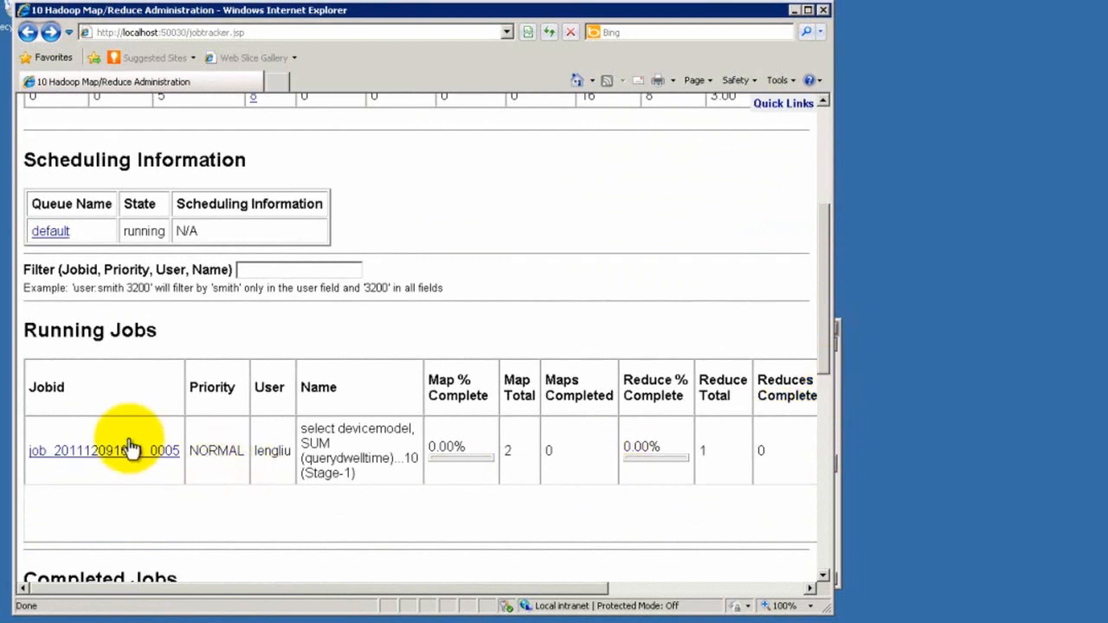
left_click(103, 450)
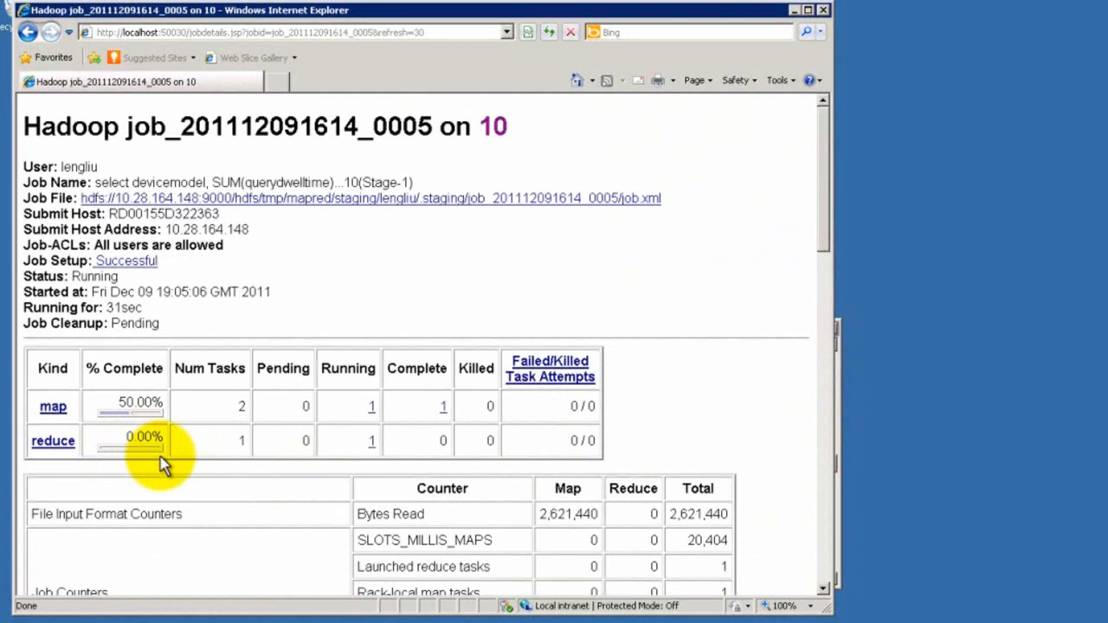
mouse_move(260, 446)
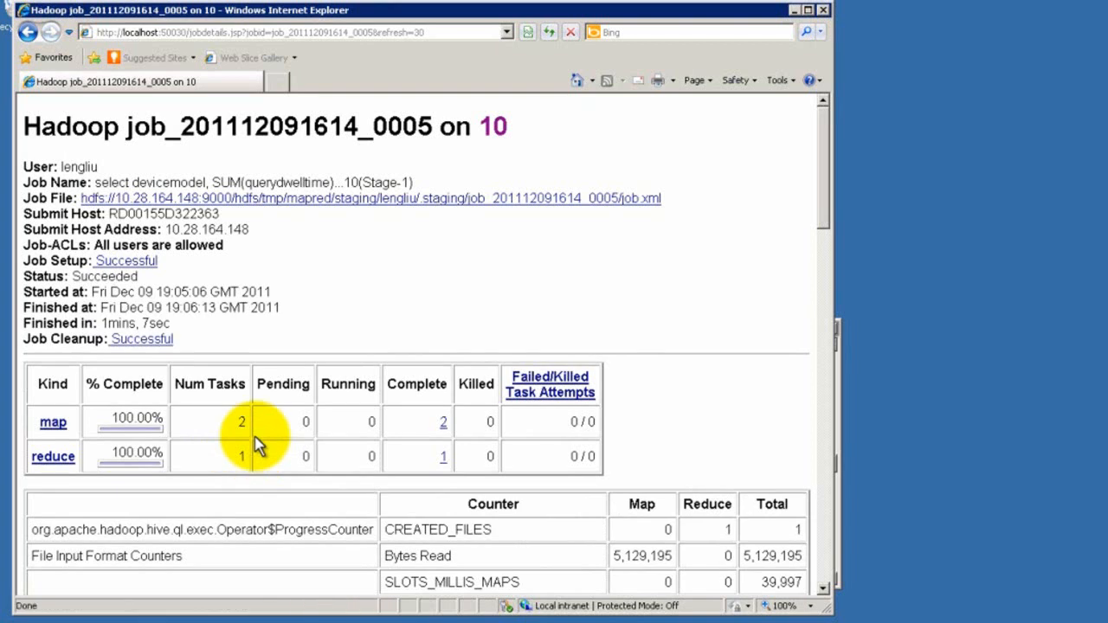
mouse_move(233, 358)
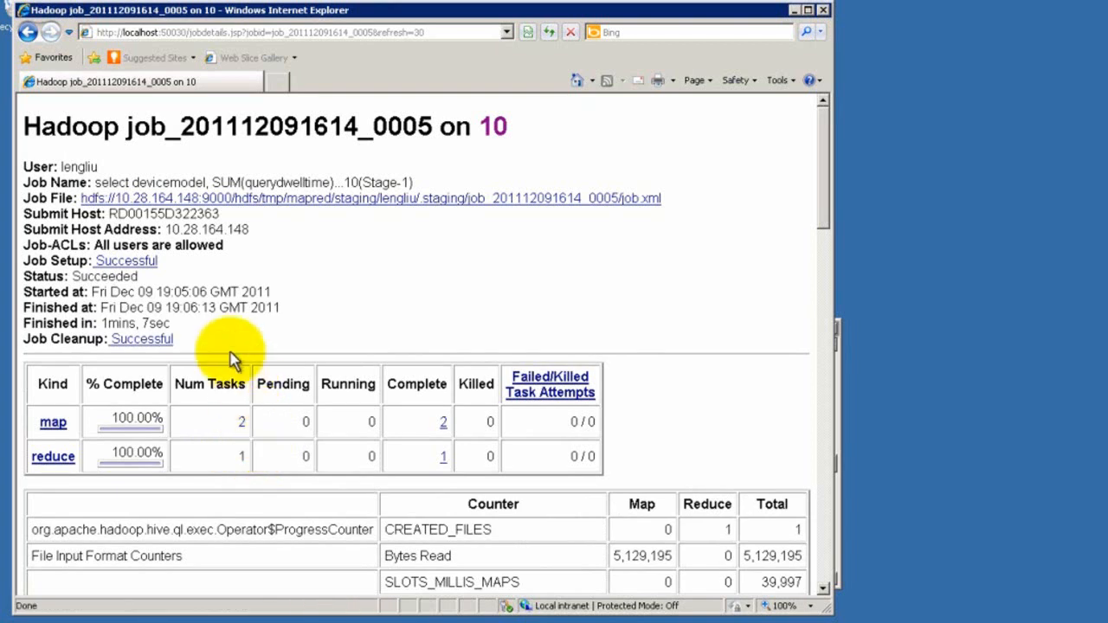
mouse_move(27, 31)
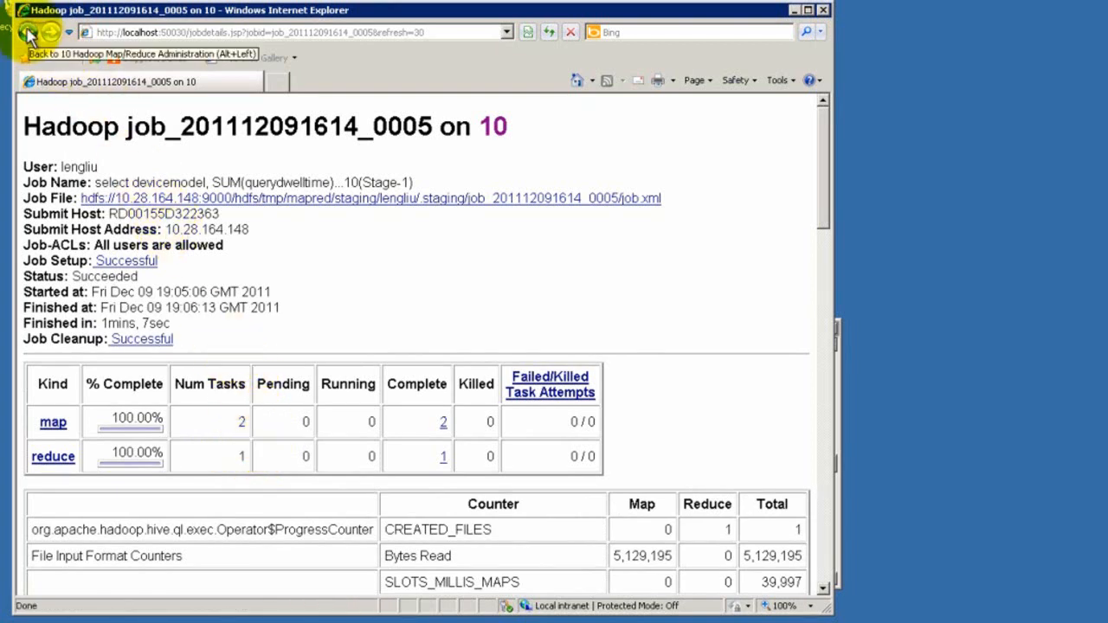
left_click(49, 31)
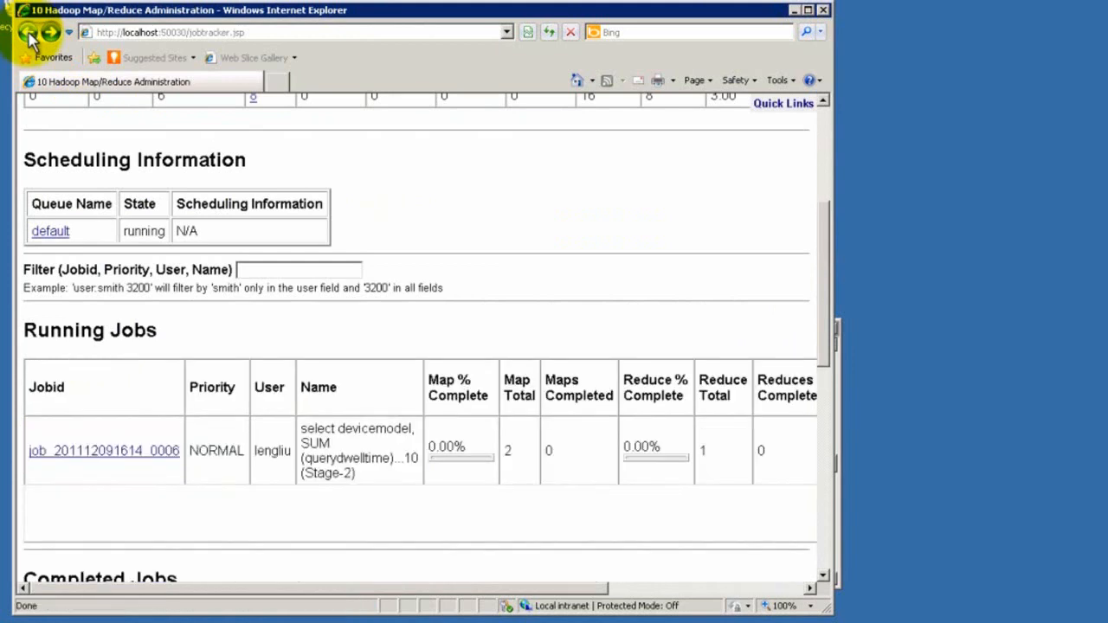
mouse_move(104, 432)
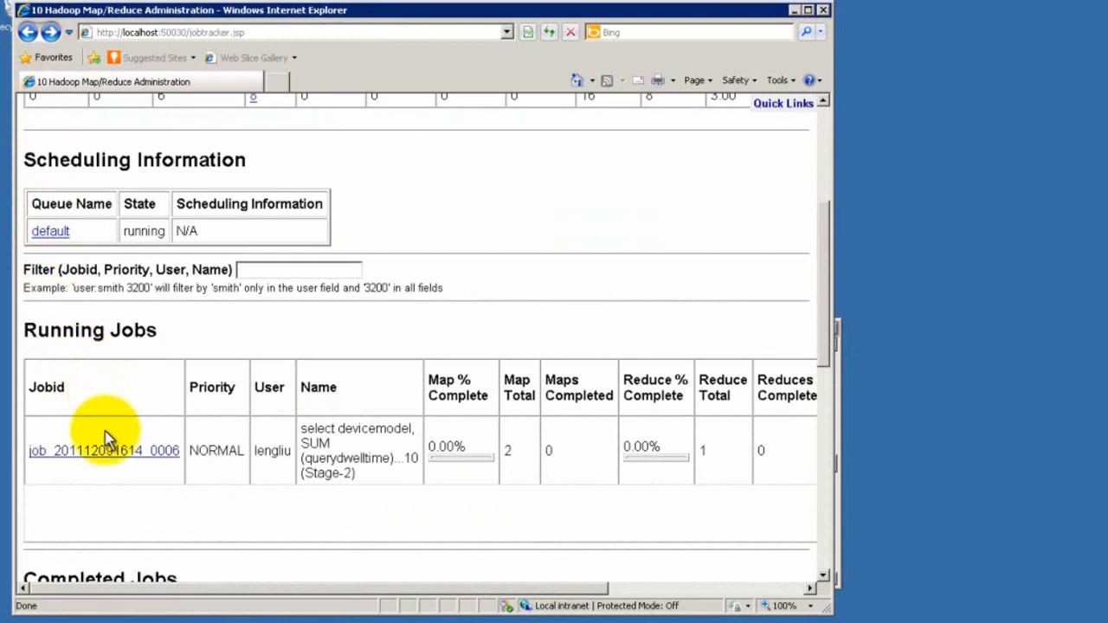
left_click(104, 450)
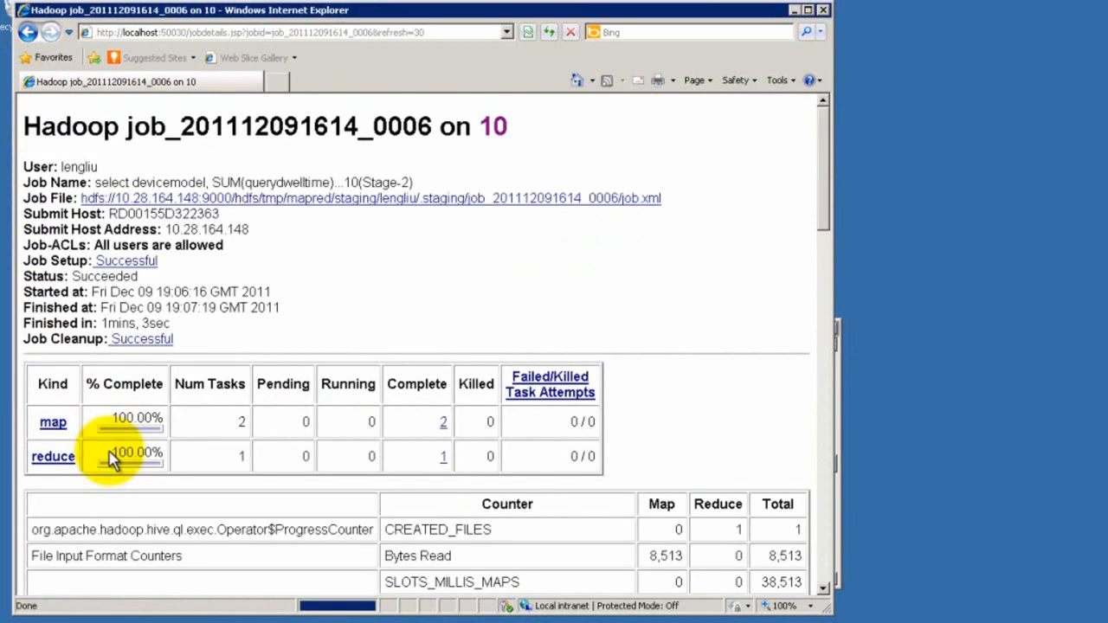
mouse_move(291, 372)
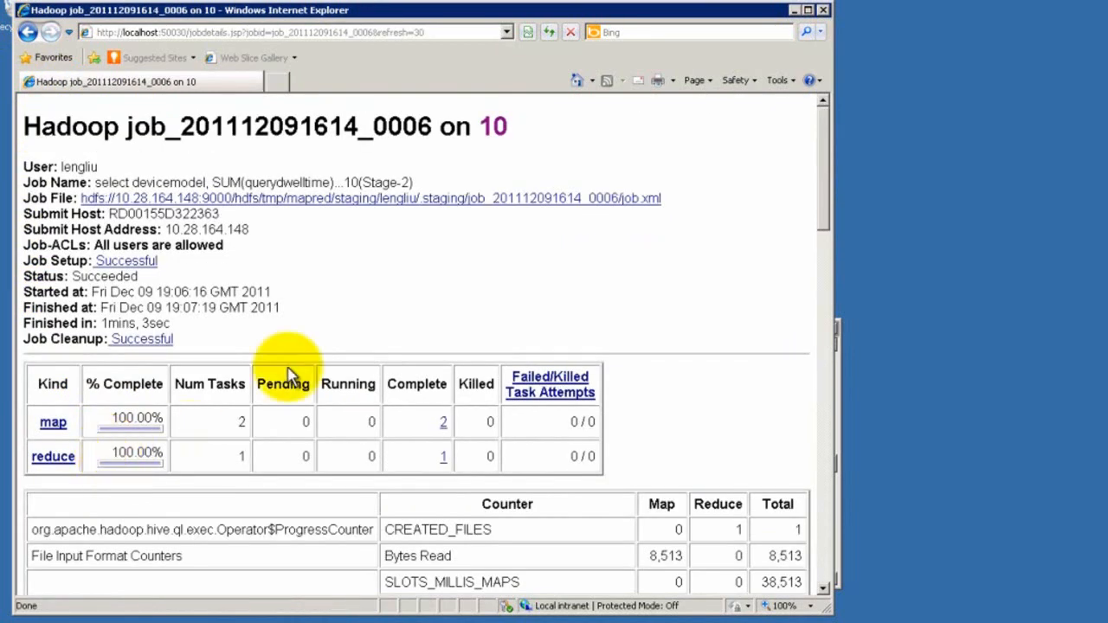